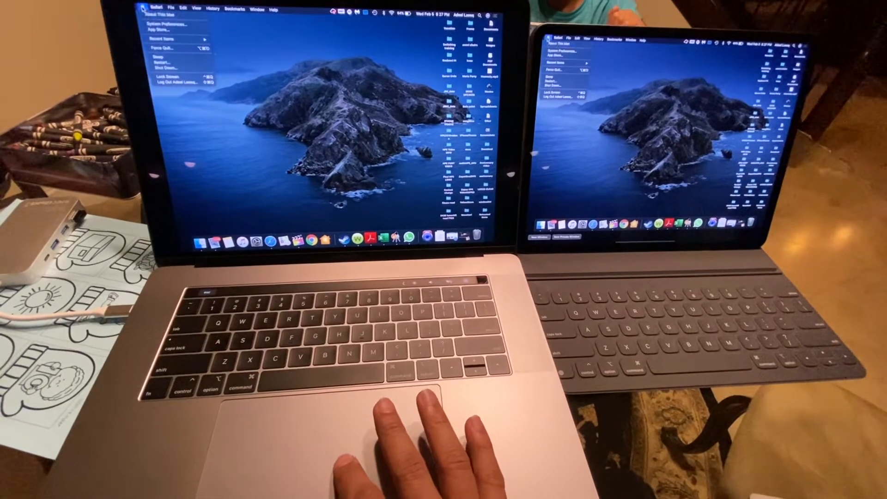
- Open About This Mac from the Apple menu to view the macOS Catalina version overview
click(165, 14)
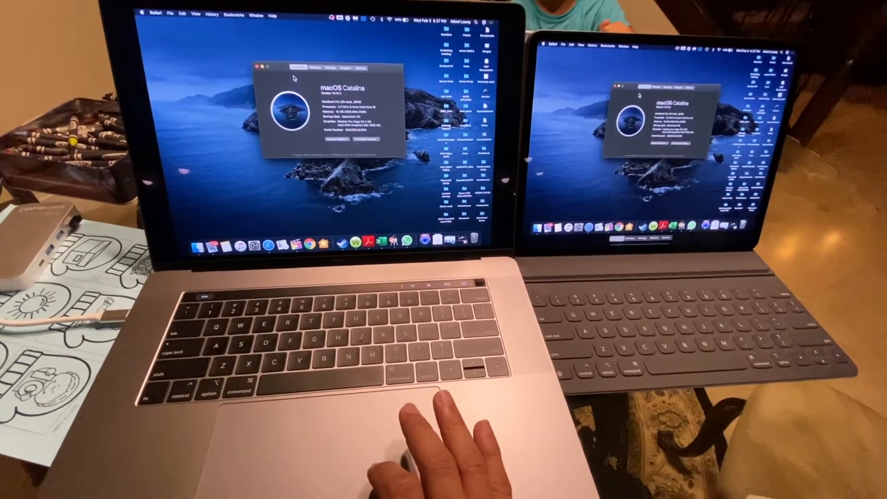